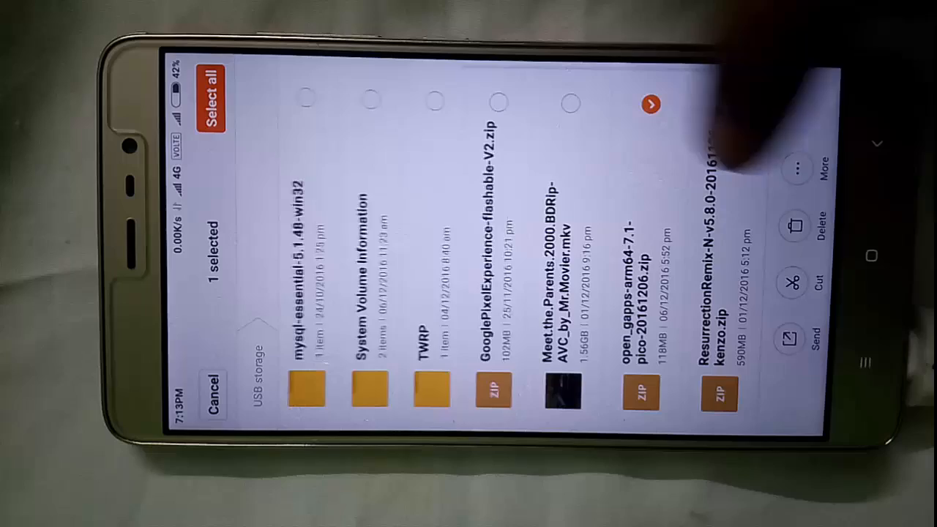
- Select the ResurrectionRemix ROM zip on the USB drive in Mi File Manager
left_click(731, 104)
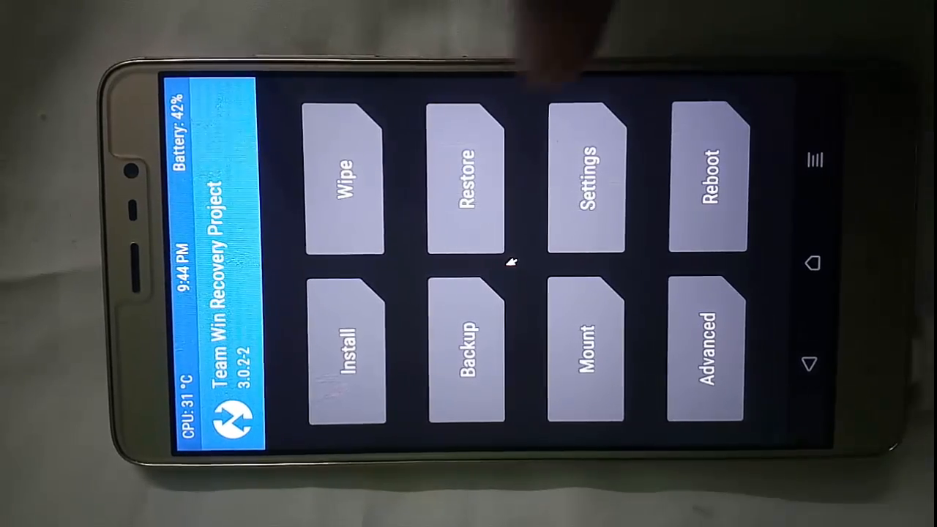
- Tick Cust, Recovery, EFS and Persist for backup, then view the empty Restore list
left_click(466, 344)
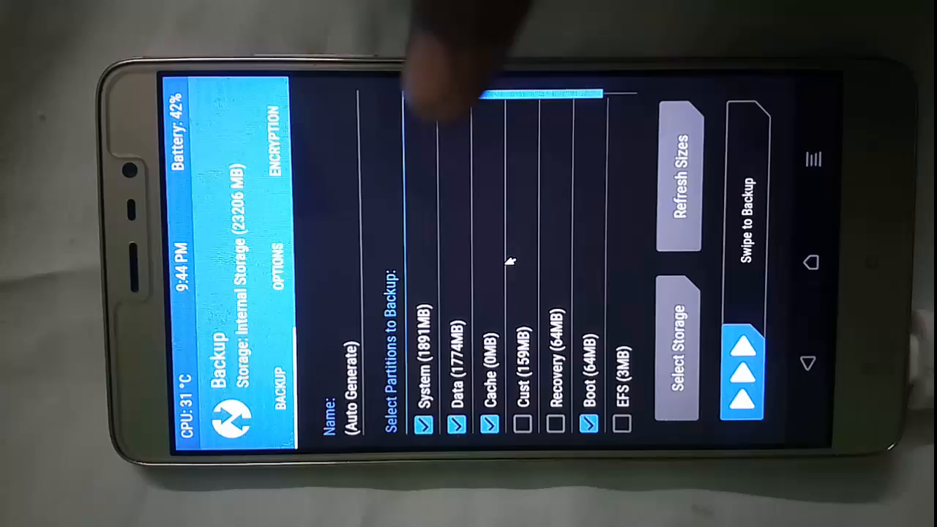
left_click(550, 422)
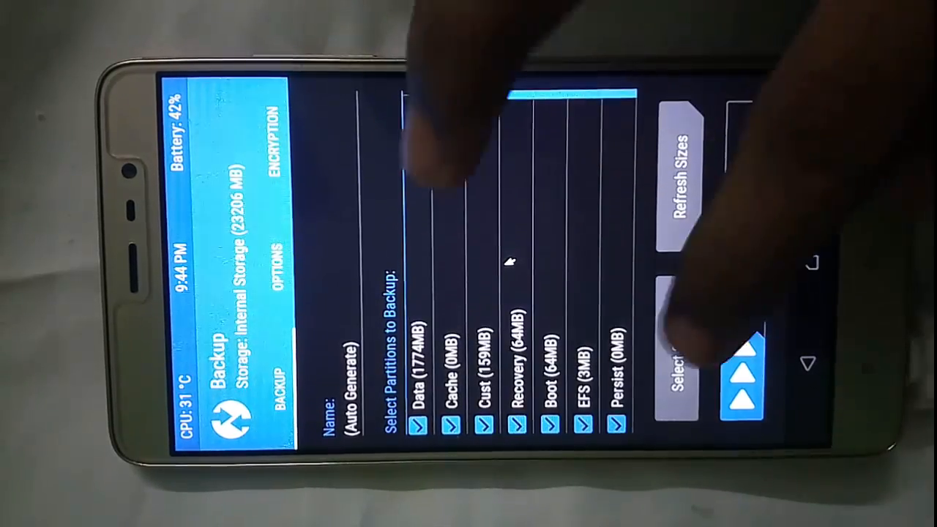
left_click(682, 381)
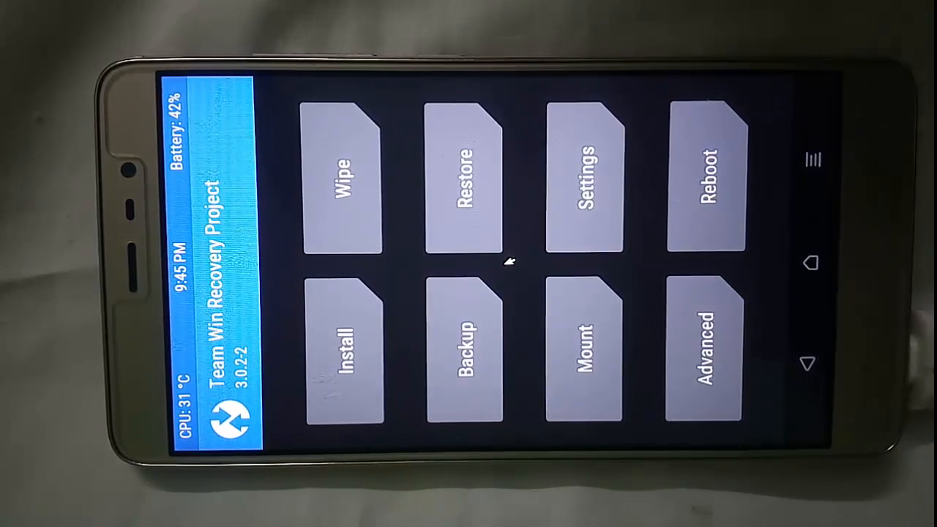
left_click(466, 187)
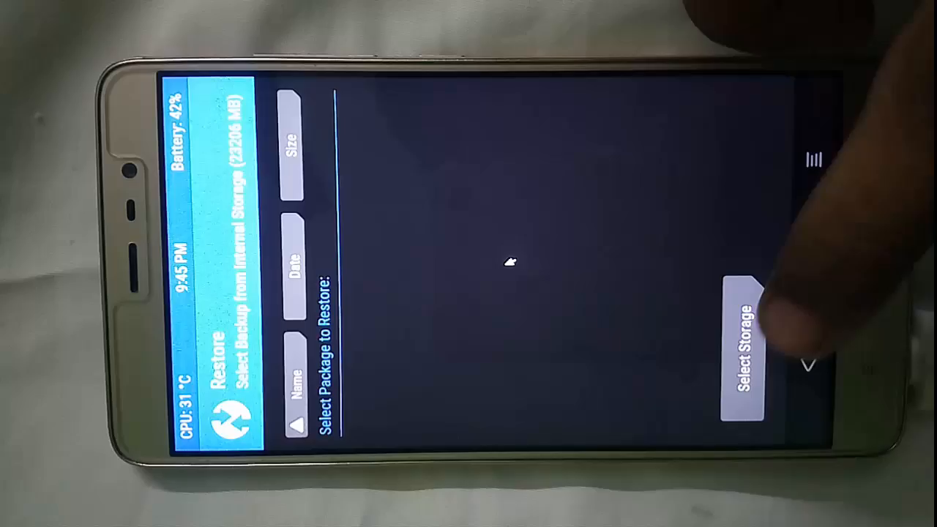
- Wipe system, data and caches, then browse the USB OTG drive in Install
left_click(739, 344)
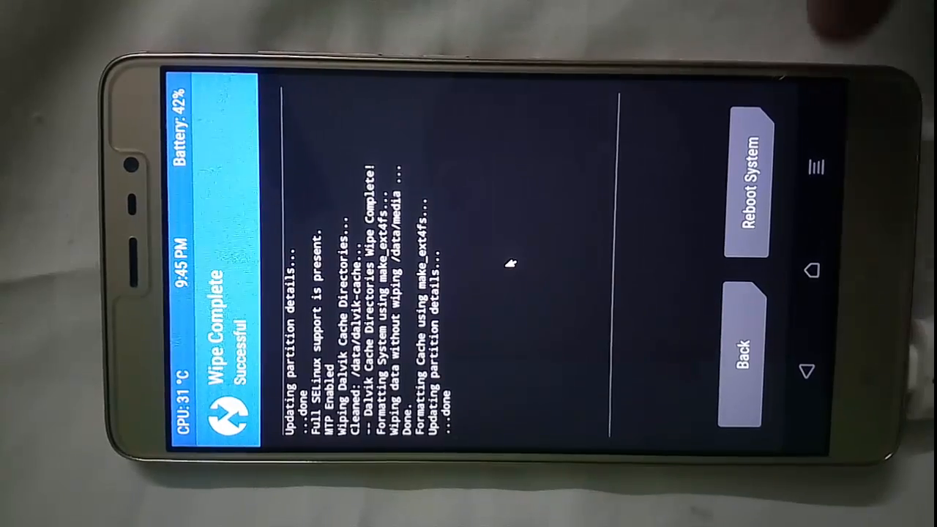
left_click(743, 344)
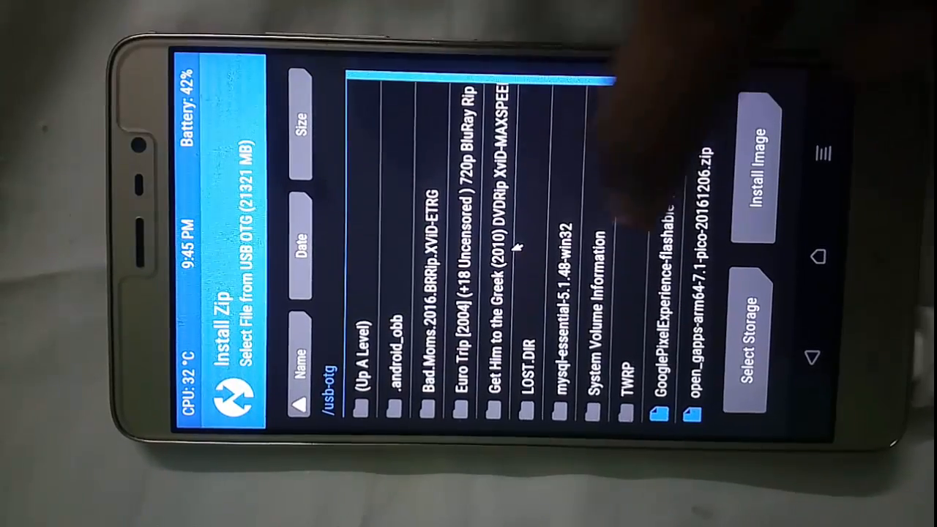
- Queue open_gapps-arm64-7.1-pico-20161206.zip from the USB OTG drive for flashing
scroll("down", 3)
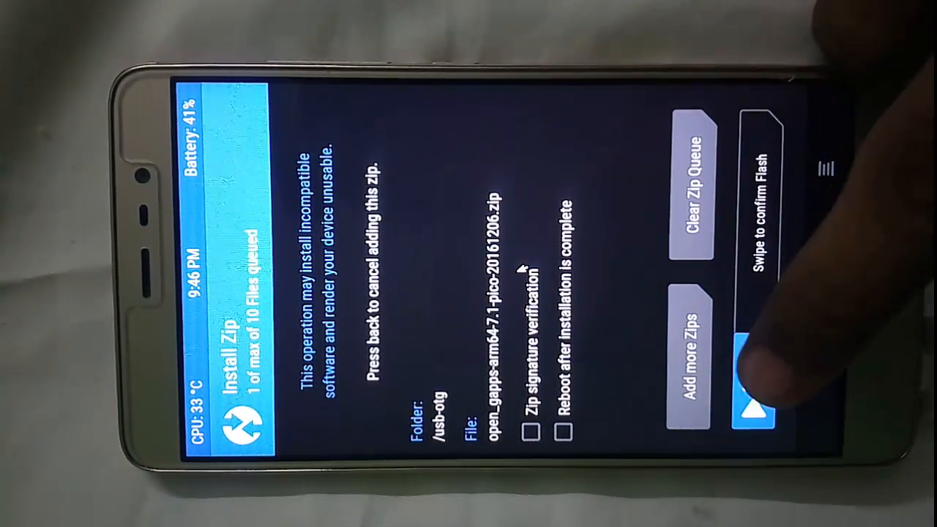
left_click_drag(746, 395, 753, 132)
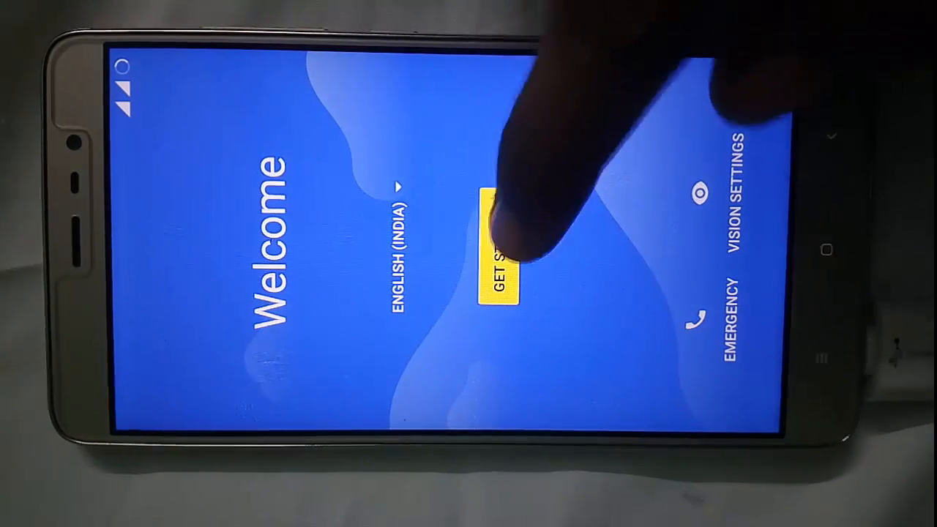
- Start setup, keeping ask-every-time for calls and Jio 4G for texts
left_click(498, 248)
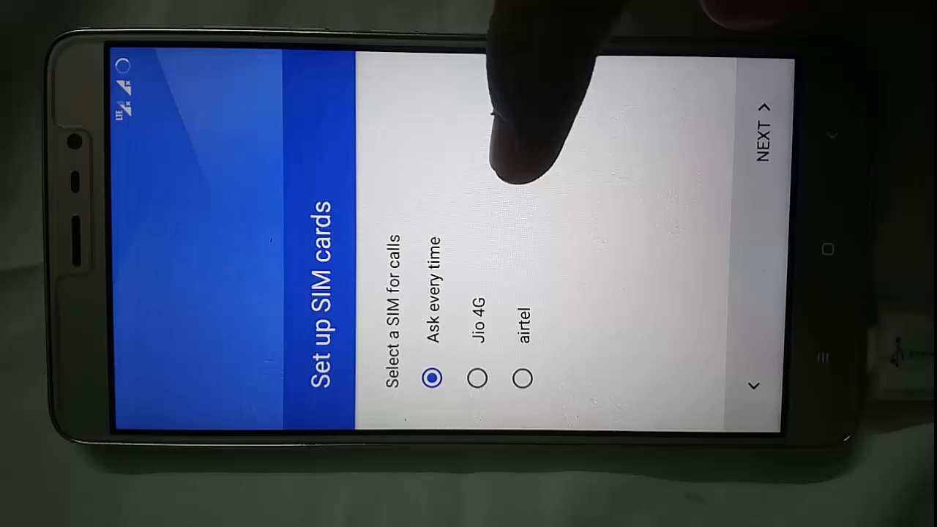
left_click(761, 132)
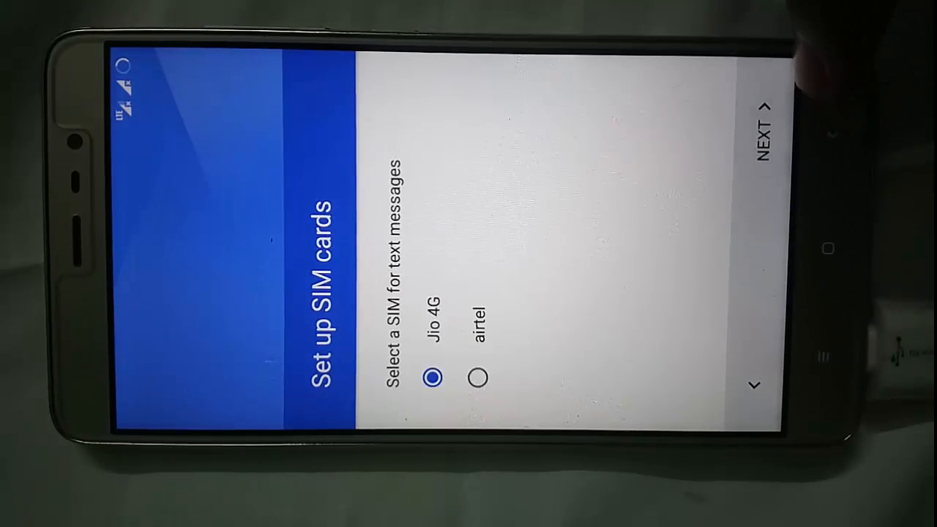
left_click(761, 117)
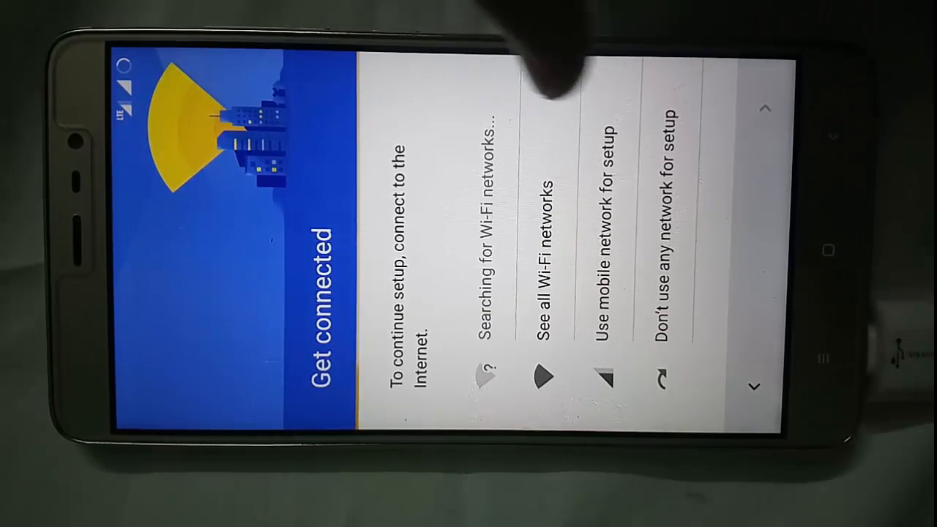
- Choose 'Use mobile network for setup' and accept the data charges warning
left_click(613, 234)
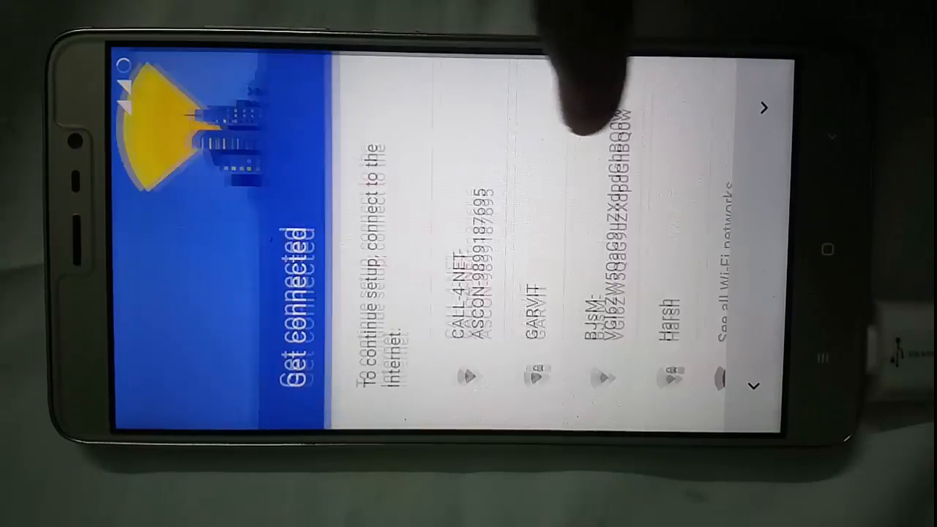
scroll("down", 3)
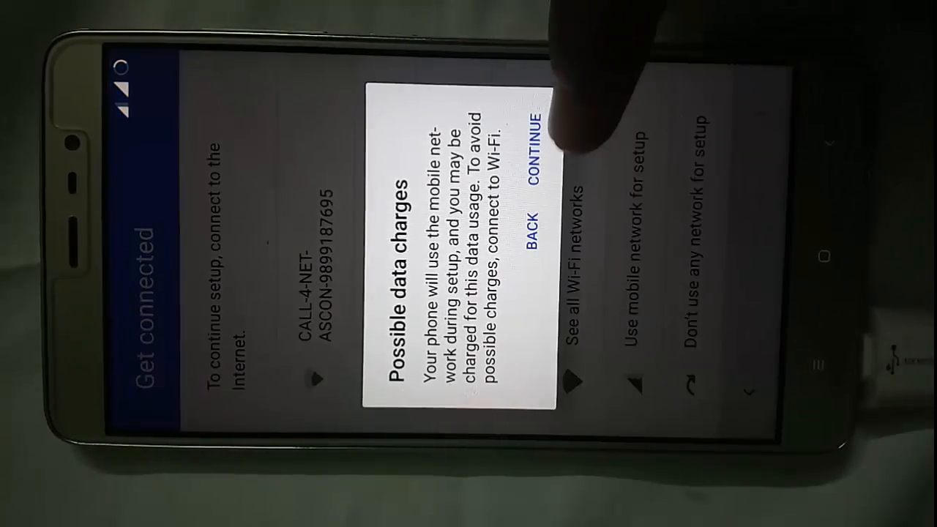
left_click(541, 157)
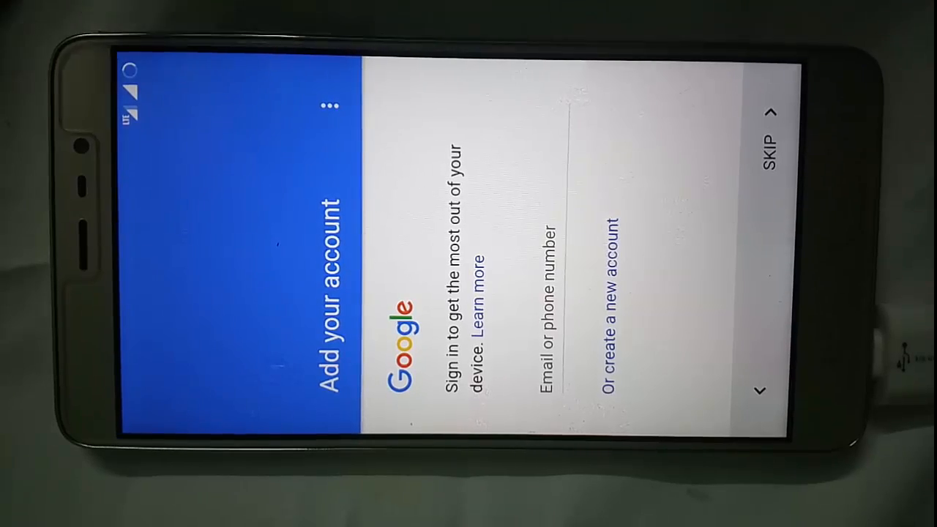
- Skip adding a Google account and confirm skipping
left_click(768, 154)
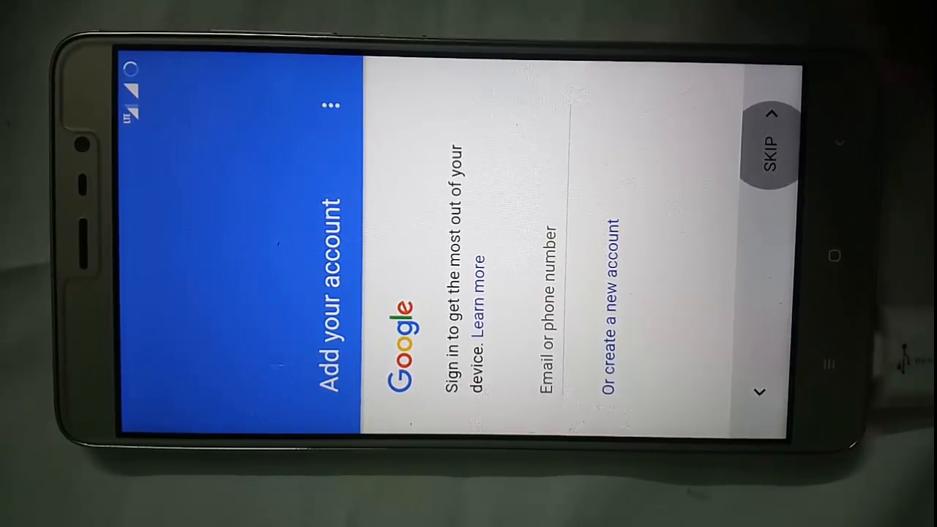
left_click(769, 154)
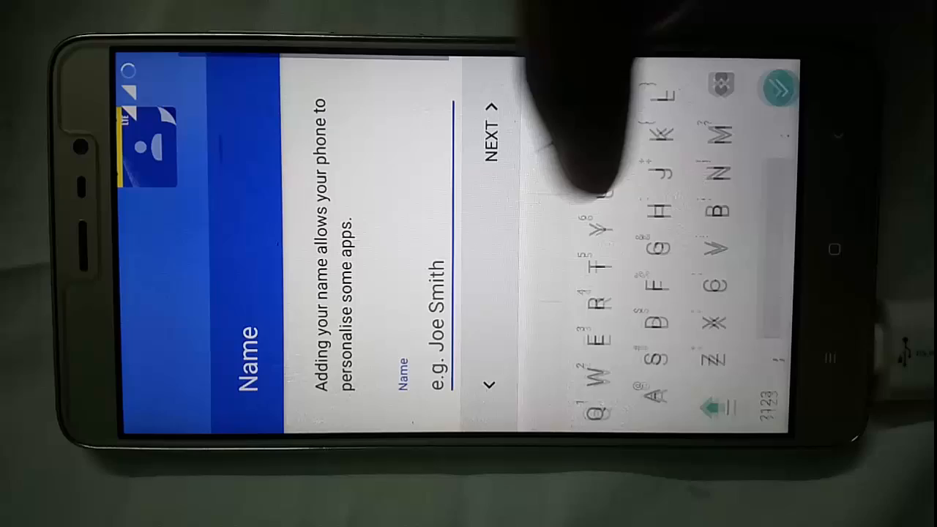
- Enter 'atsh' as the owner's name and continue to fingerprint setup
type("a")
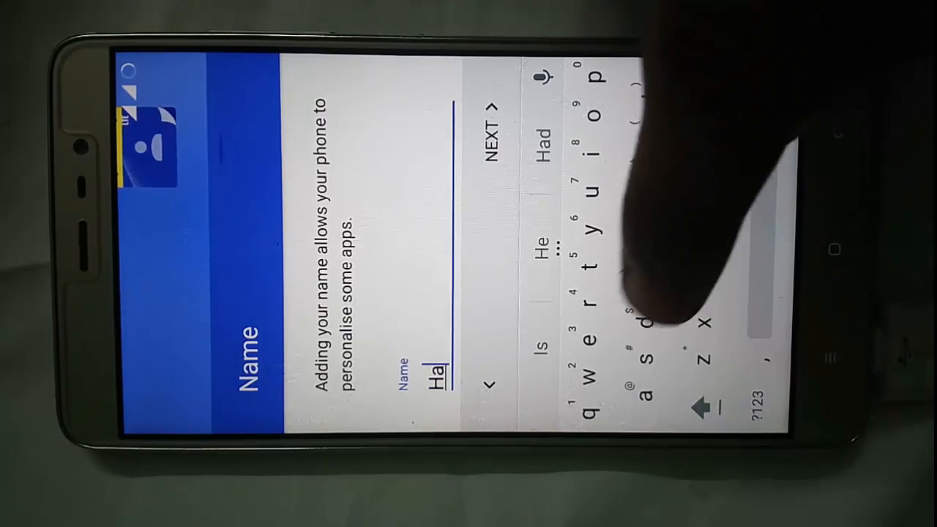
type("tsh")
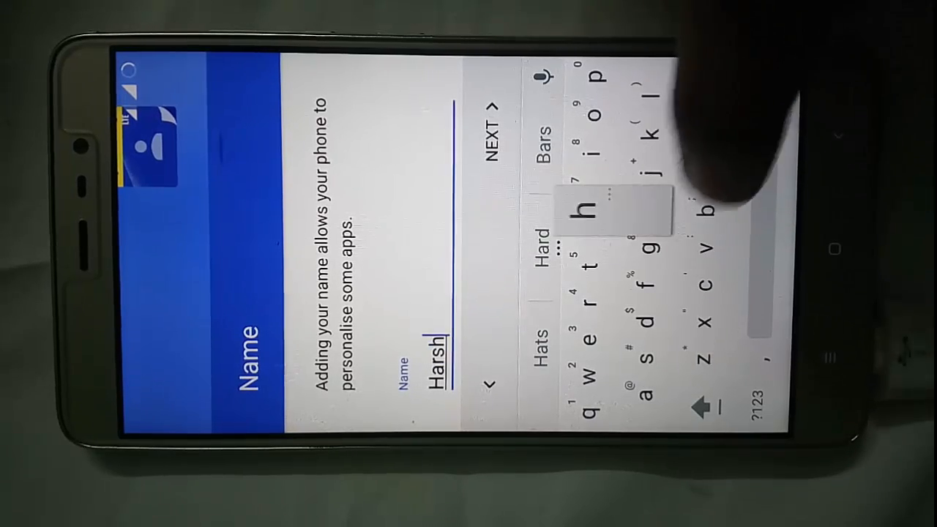
left_click(496, 110)
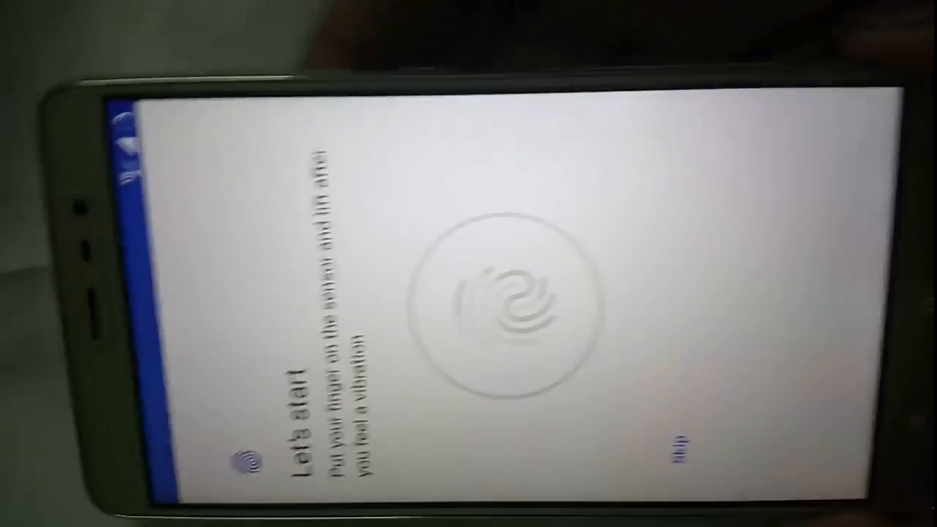
- Enroll a fingerprint on the sensor until 'Fingerprint added!' and finish
left_click(505, 308)
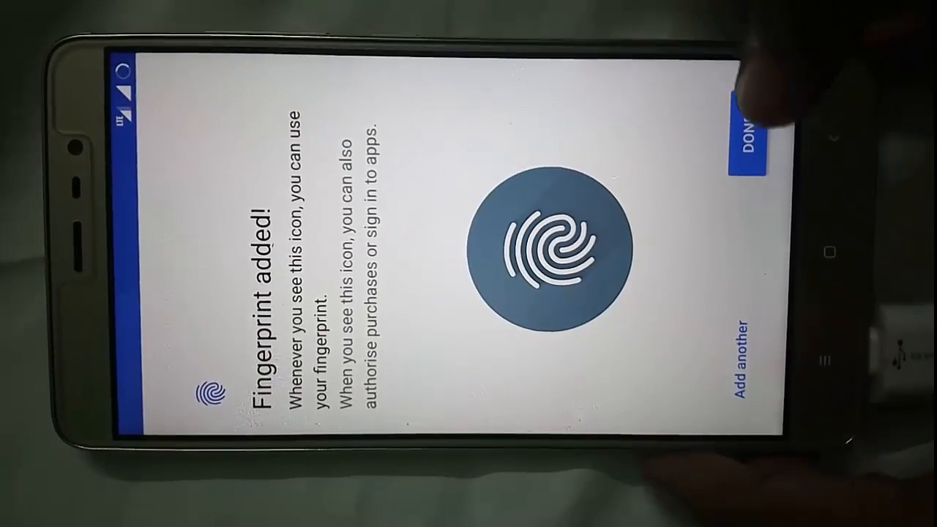
left_click(750, 135)
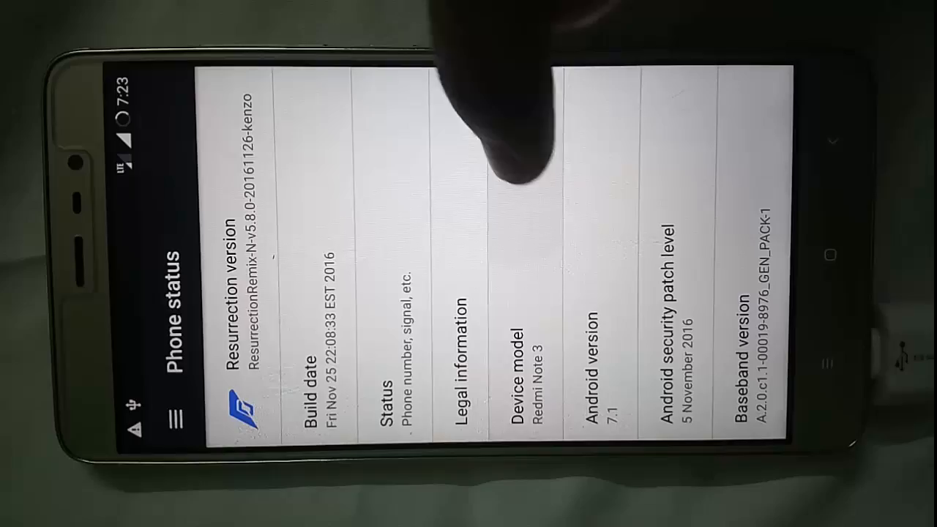
- Scroll Settings down toward About phone and the Resurrection Remix configurations
scroll("down", 3)
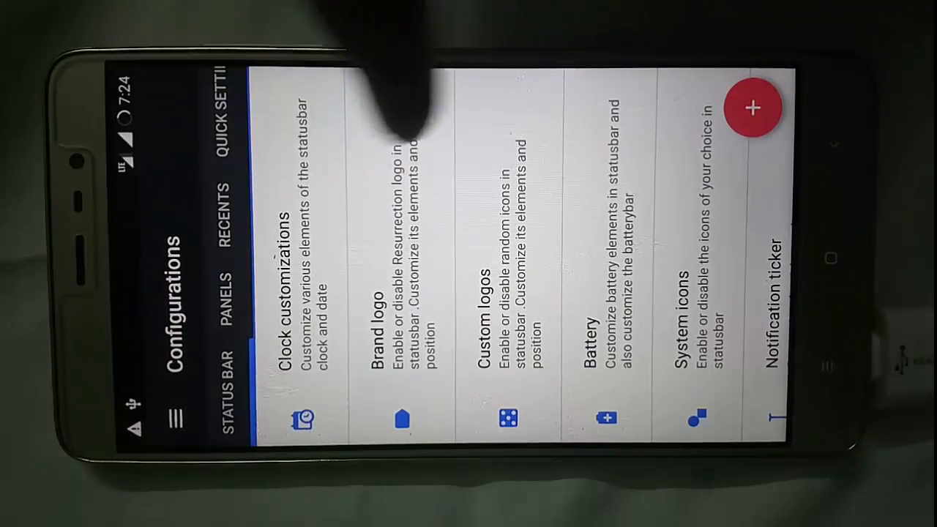
- Enter the Clock customizations options from the status bar Configurations list
left_click(215, 234)
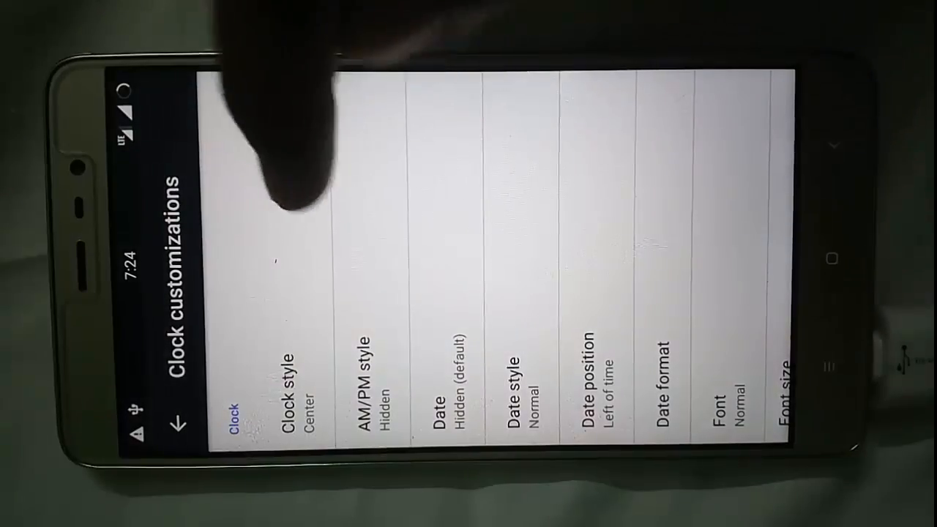
- Leave the clock options and switch on the custom status bar logo
left_click(289, 395)
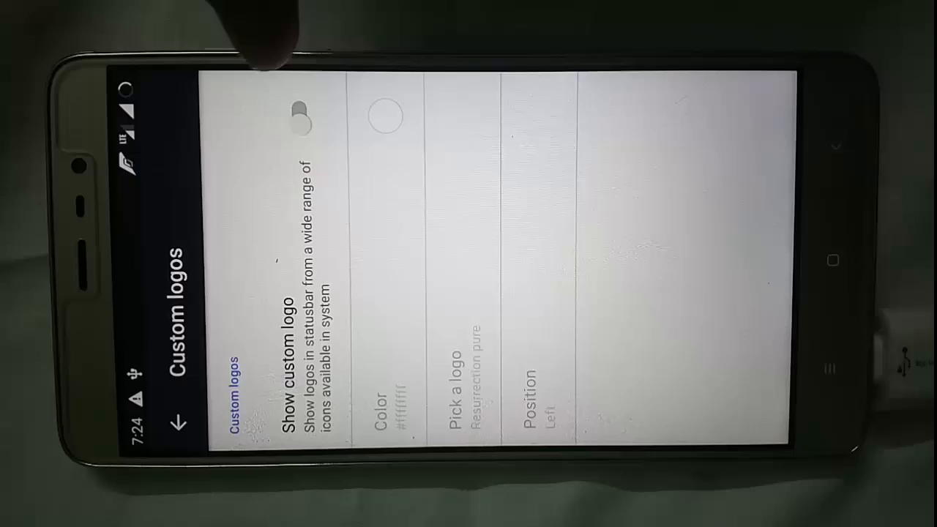
left_click(298, 110)
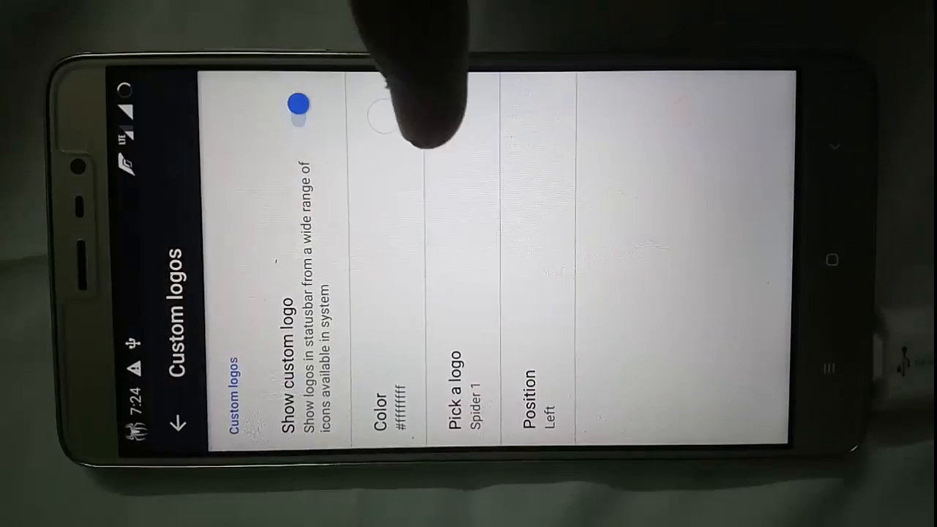
- Browse the custom logo's colour and logo list, then move on to the Battery status bar options
left_click(399, 407)
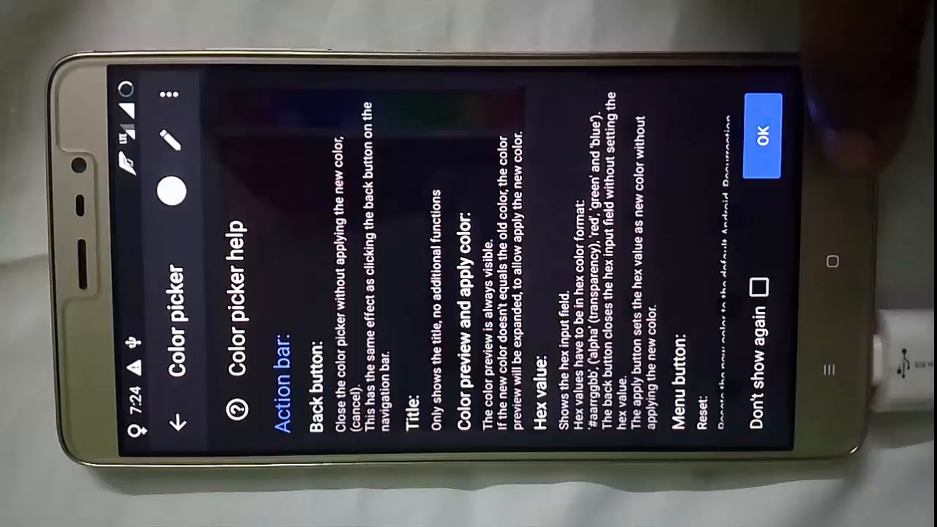
left_click(761, 137)
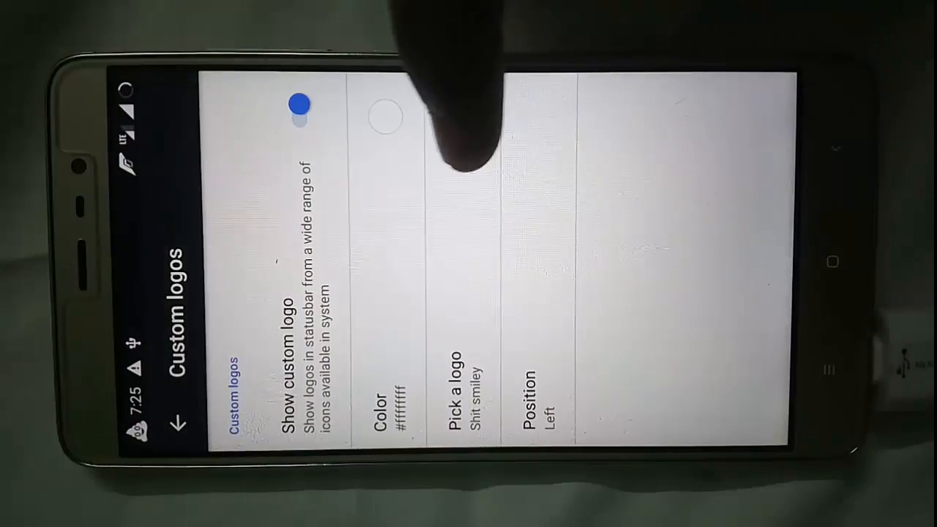
left_click(447, 377)
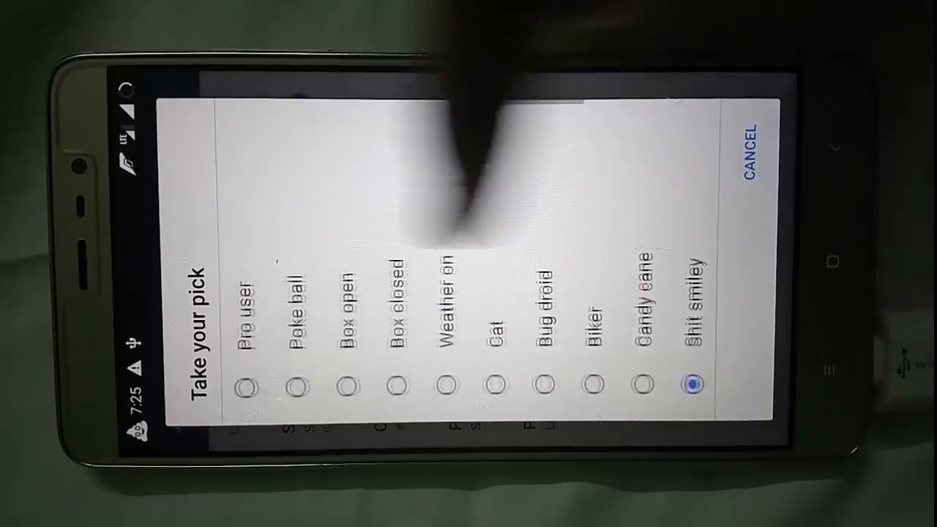
scroll("down", 3)
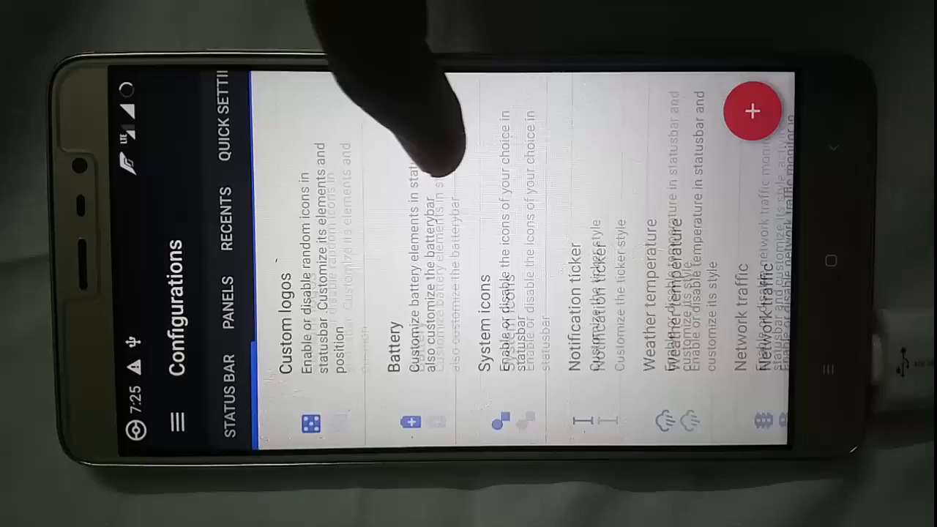
left_click(395, 329)
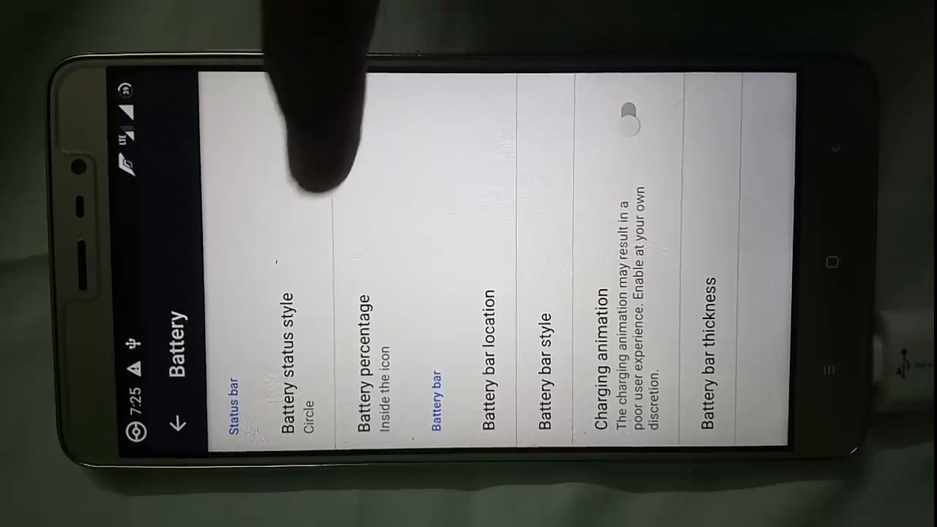
- Leave the battery options and start changing the wallpaper from the main Settings page
left_click(178, 423)
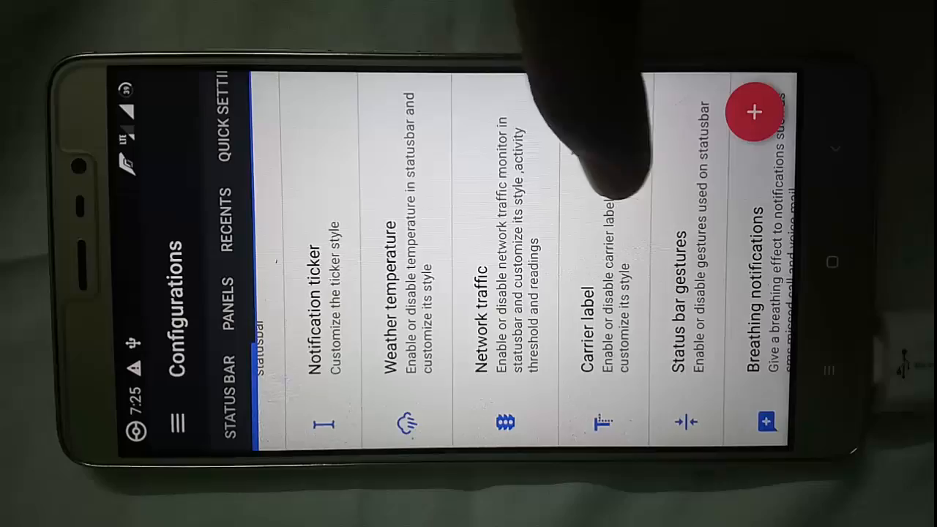
mouse_move(570, 132)
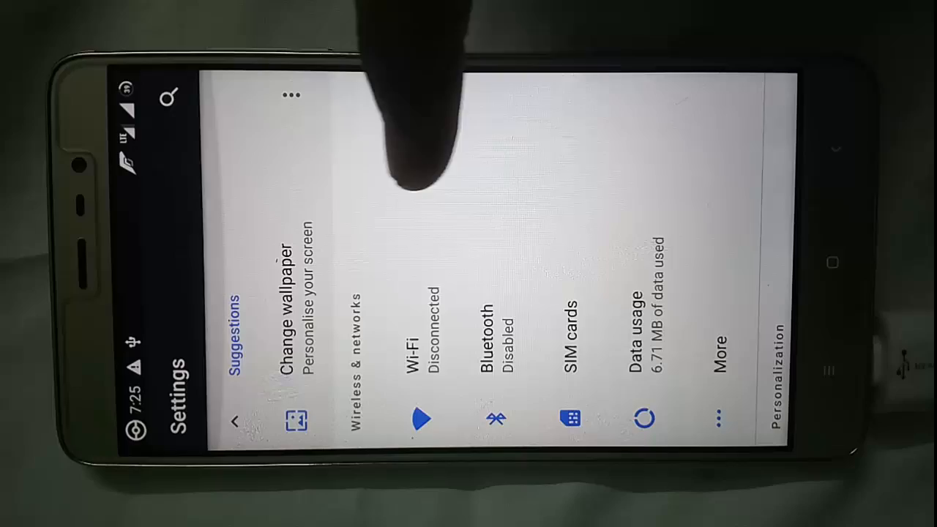
left_click(292, 249)
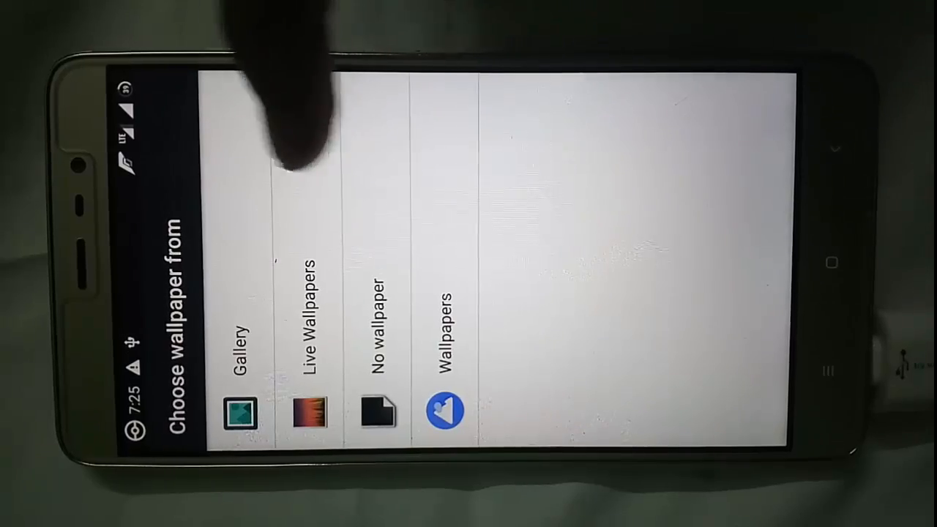